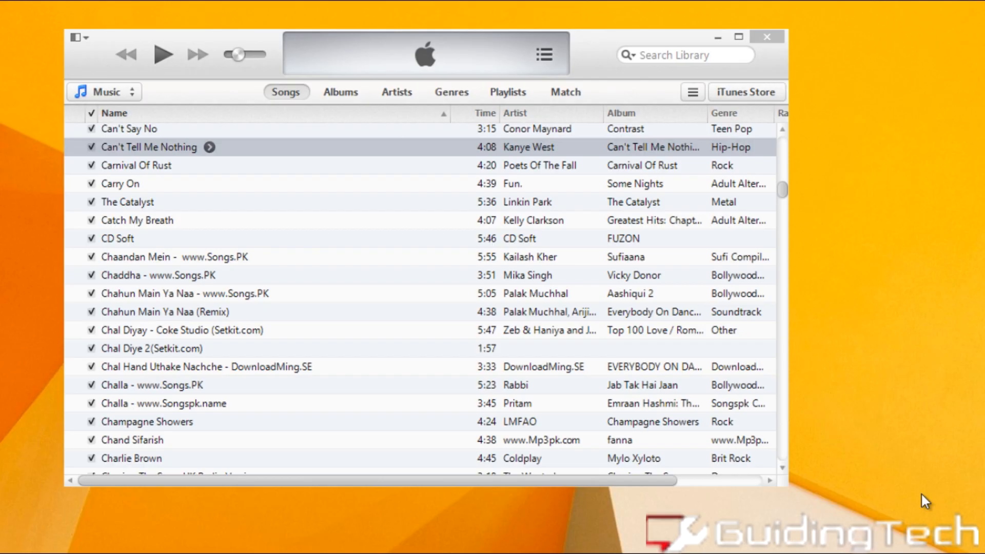
mouse_move(917, 480)
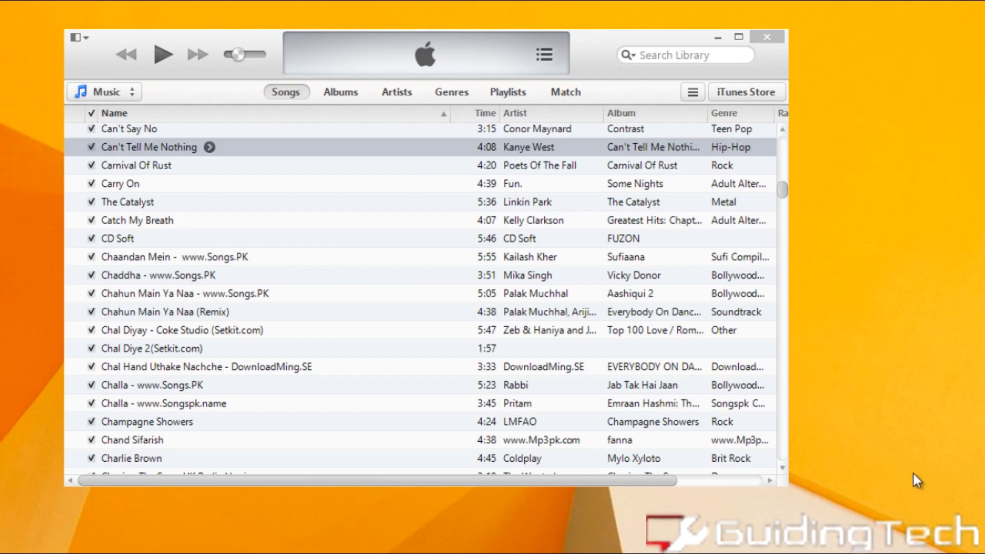
mouse_move(463, 407)
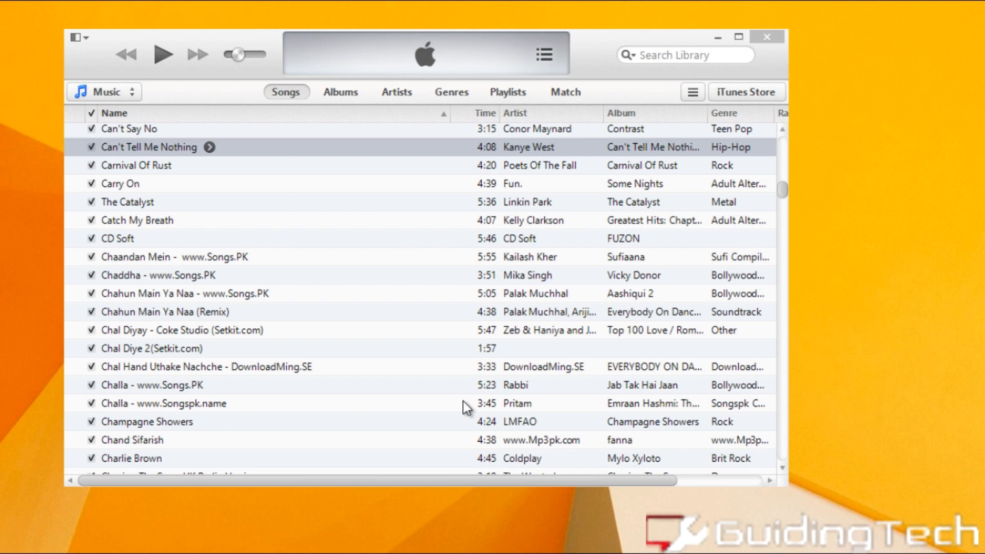
mouse_move(449, 397)
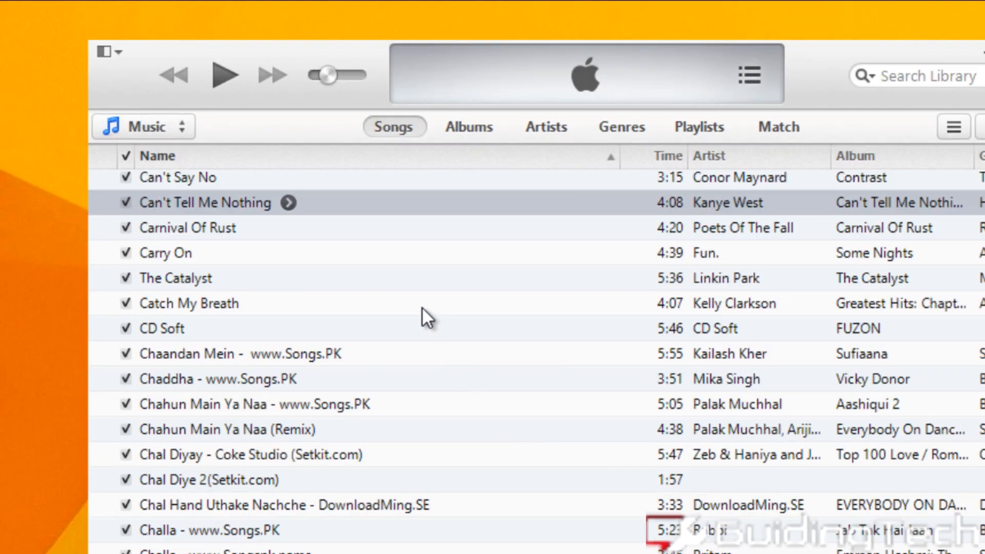
mouse_move(301, 214)
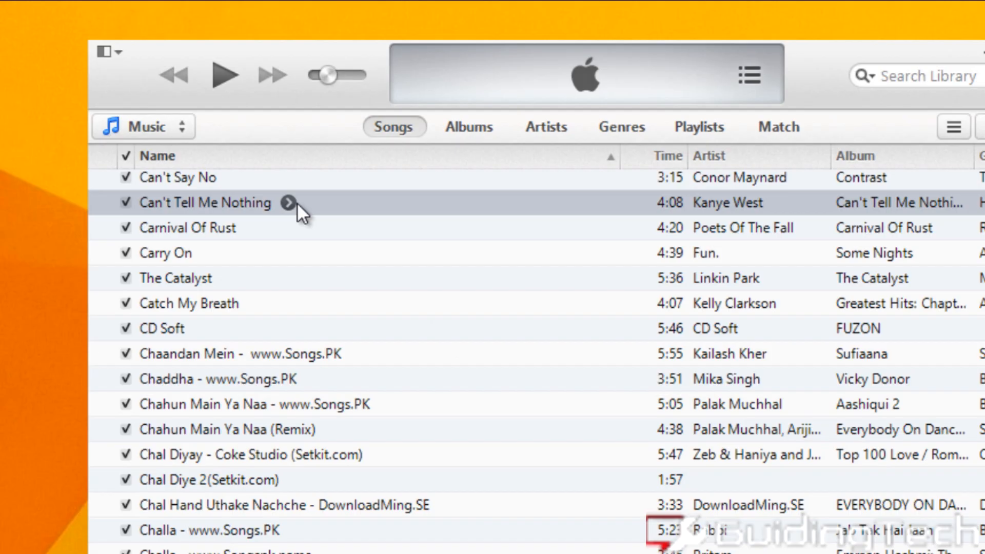
In Get Info's Options, enable Start Time 0:00 and Stop Time 0:30 for Can't Tell Me Nothing.
right_click(204, 203)
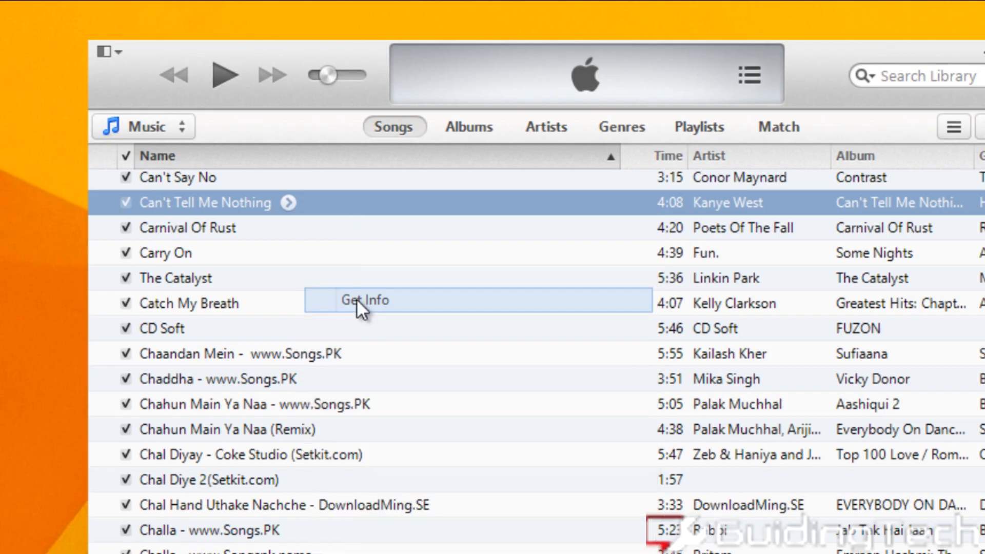
click(364, 299)
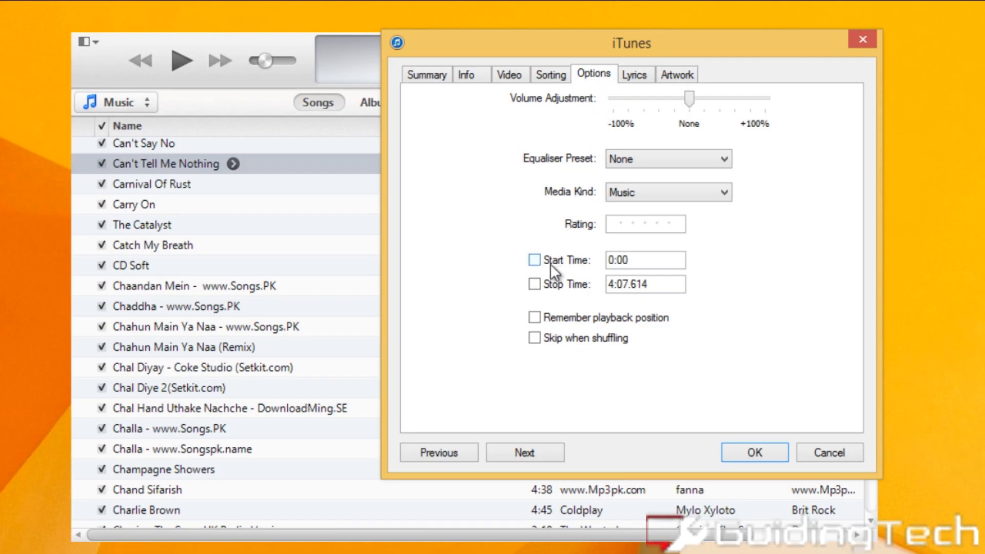
click(535, 284)
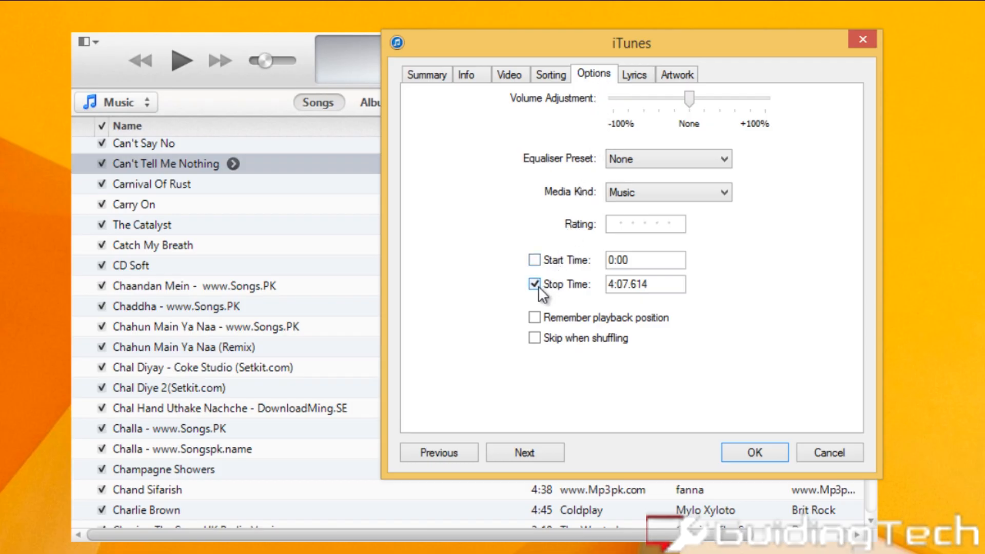
click(644, 285)
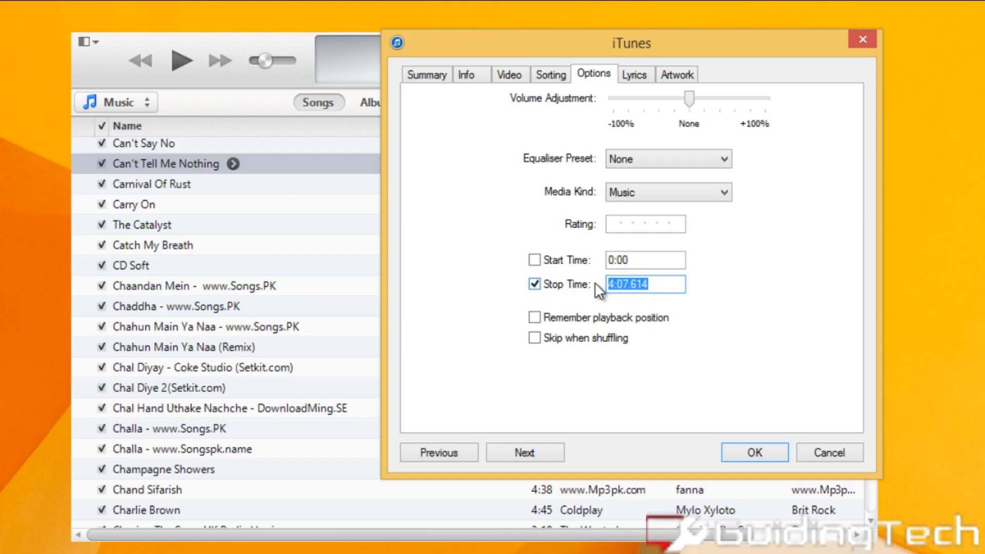
text(0:30)
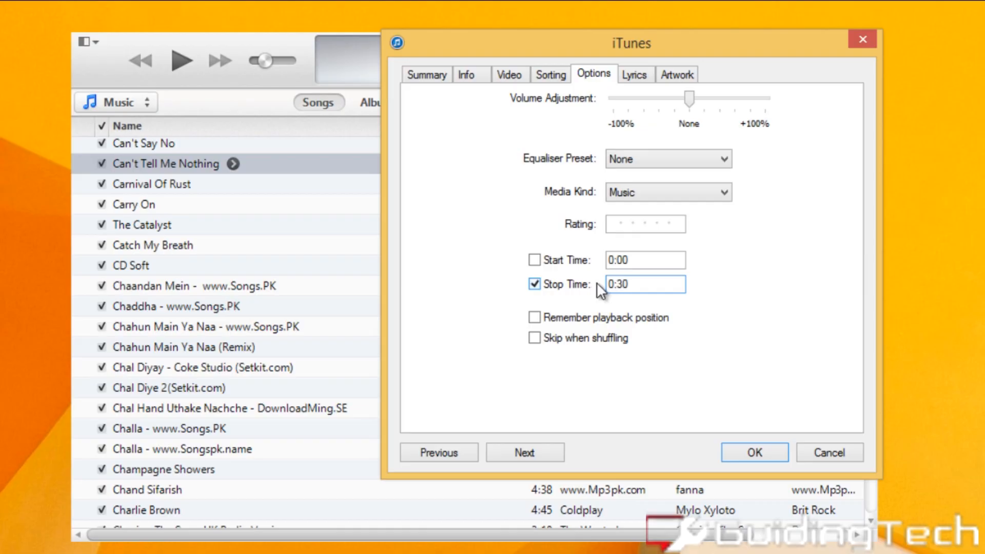
click(534, 260)
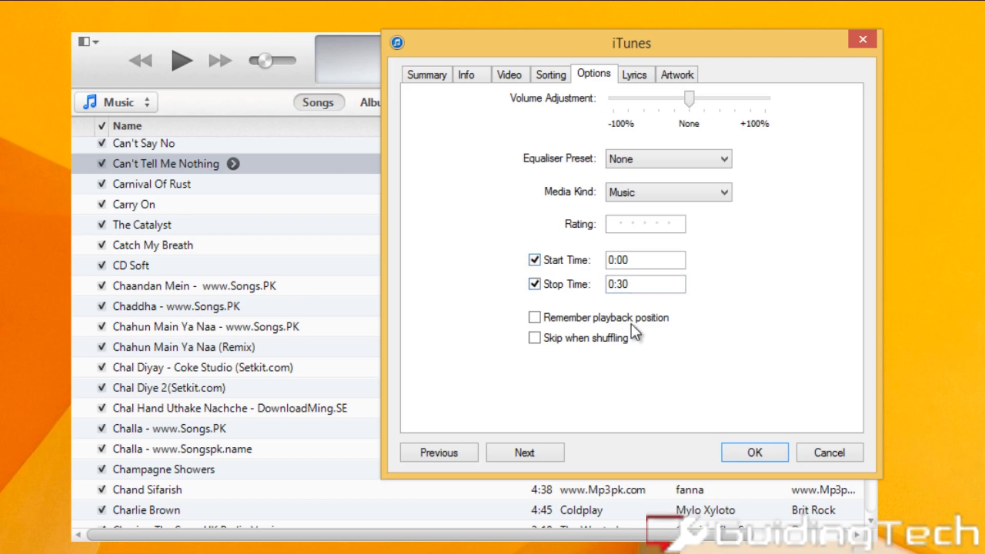
click(753, 452)
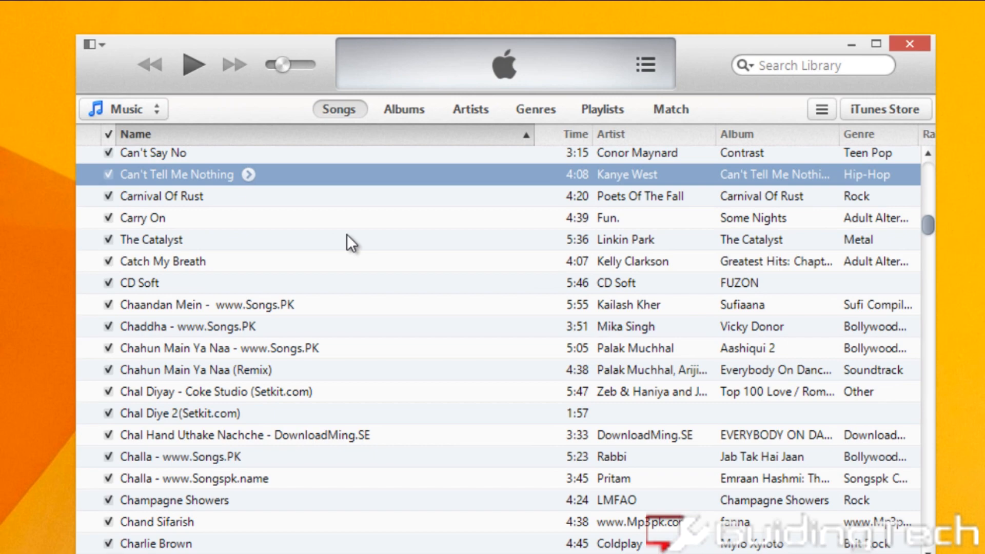
Create an AAC version of the trimmed song, yielding a 0:30 copy beside the 4:08 original.
right_click(175, 175)
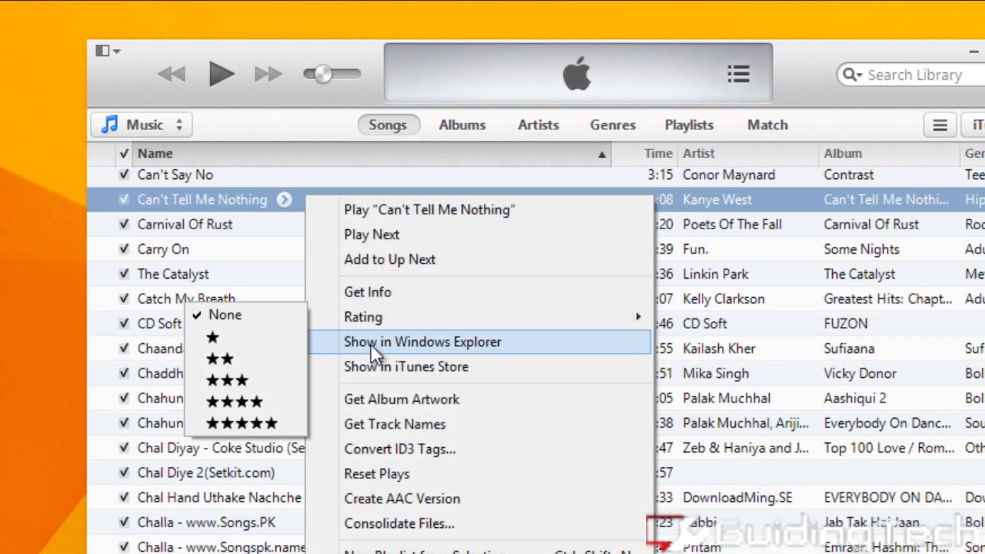
click(403, 498)
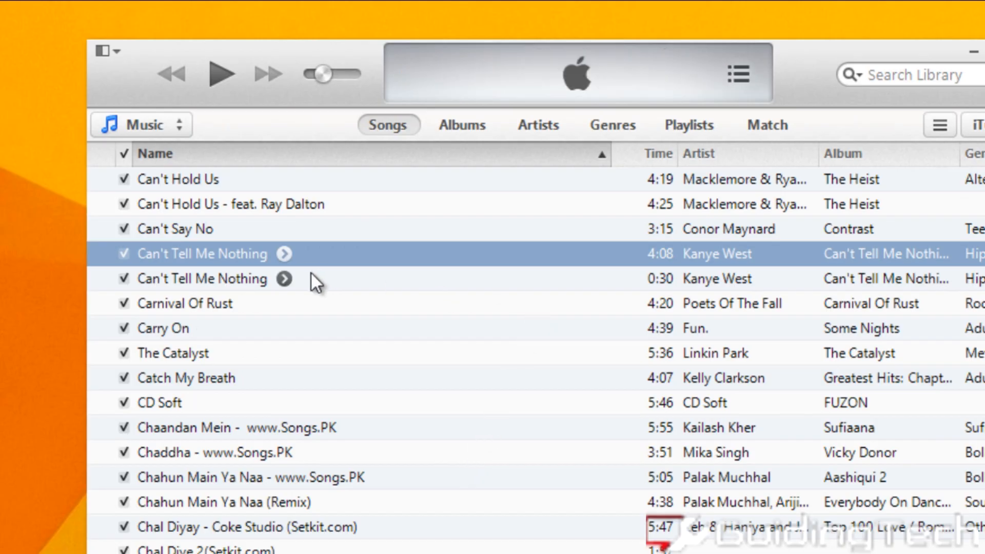
mouse_move(660, 290)
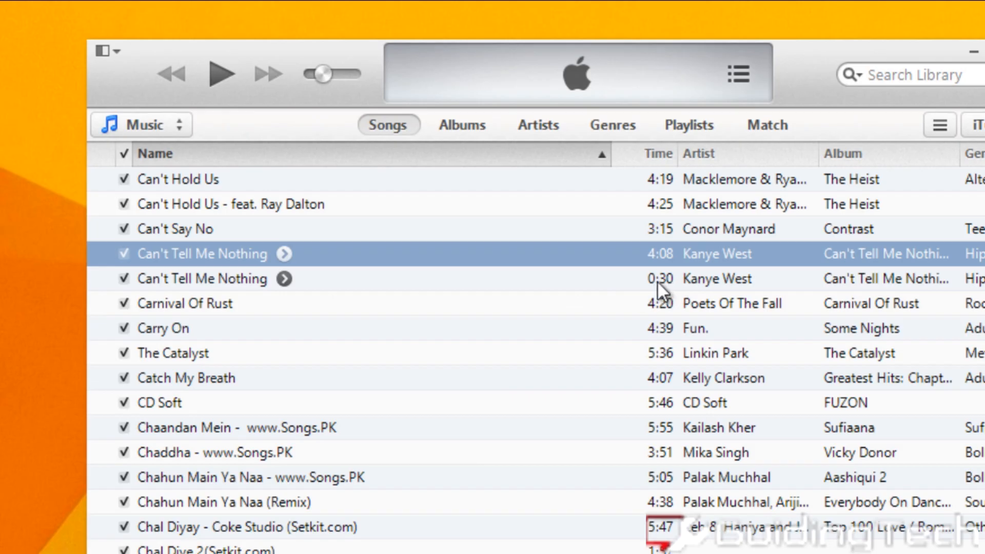
click(201, 278)
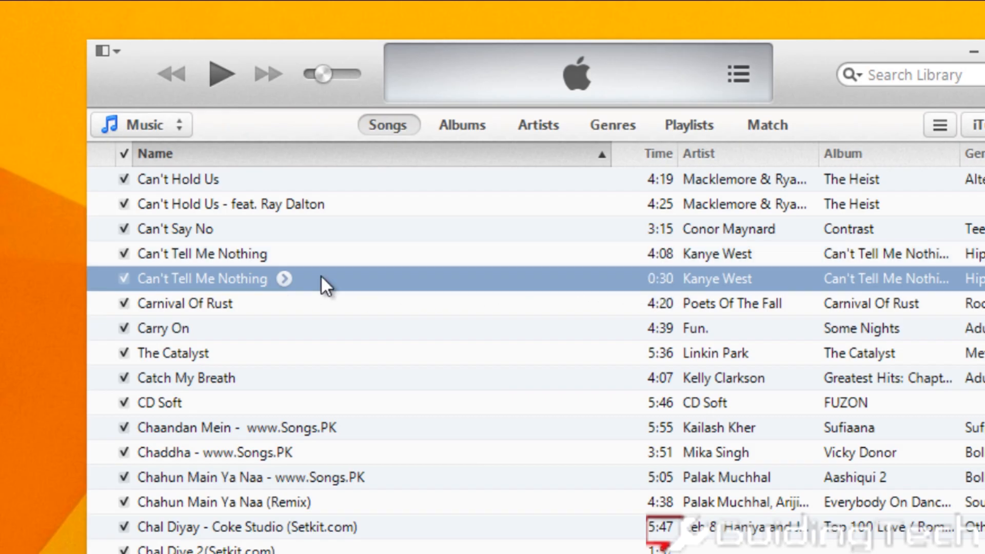
right_click(201, 278)
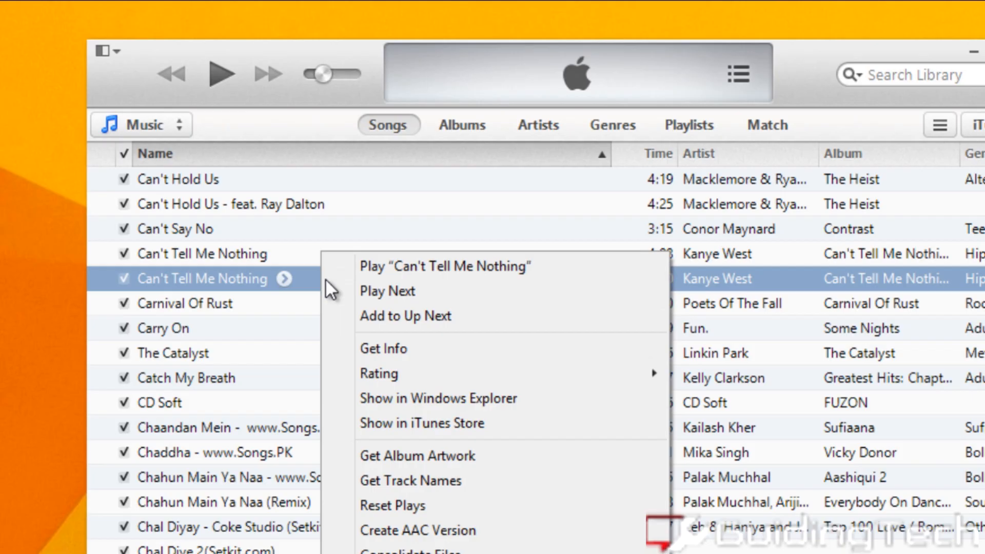
Reveal the 30-second copy in File Explorer and rename its extension from .m4a to .m4r, confirming the warning.
click(438, 398)
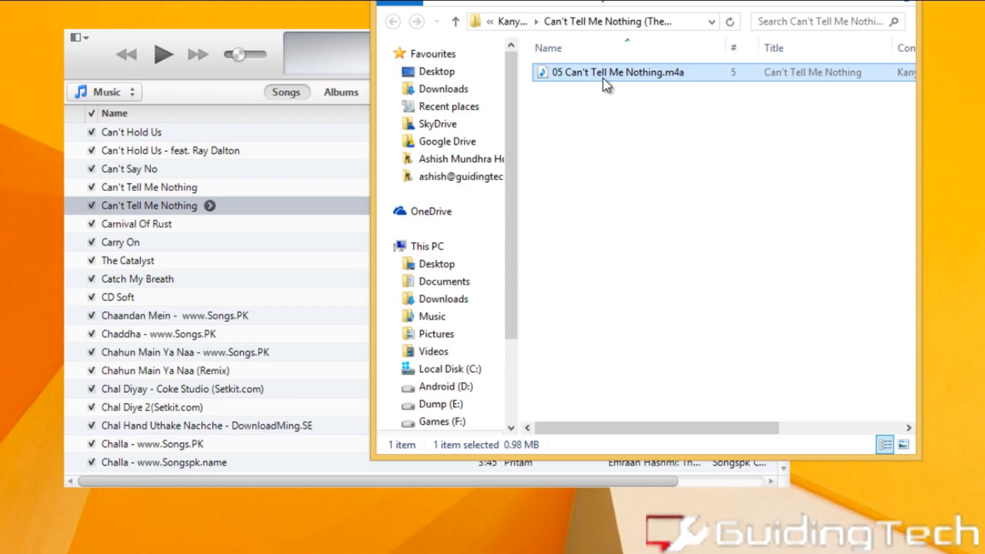
mouse_move(640, 75)
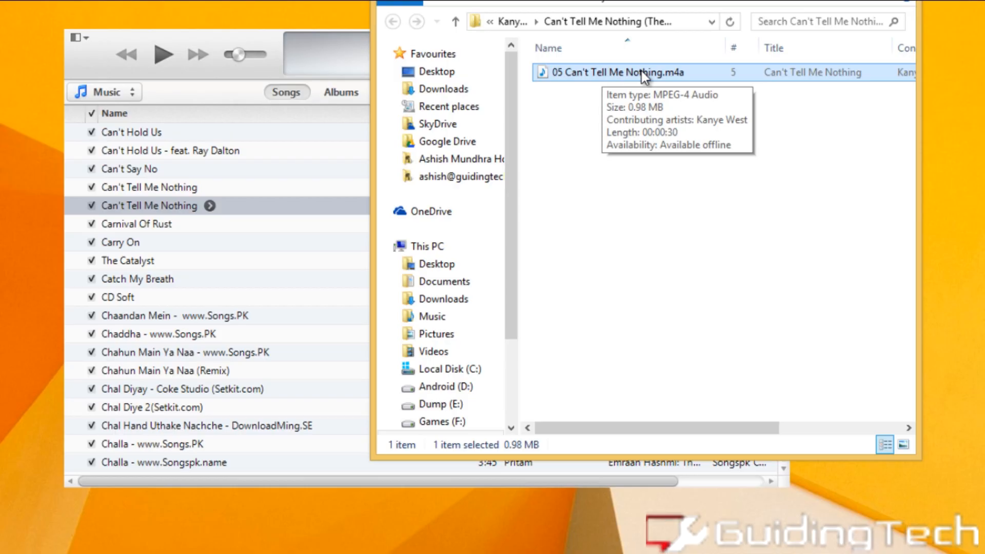
click(616, 71)
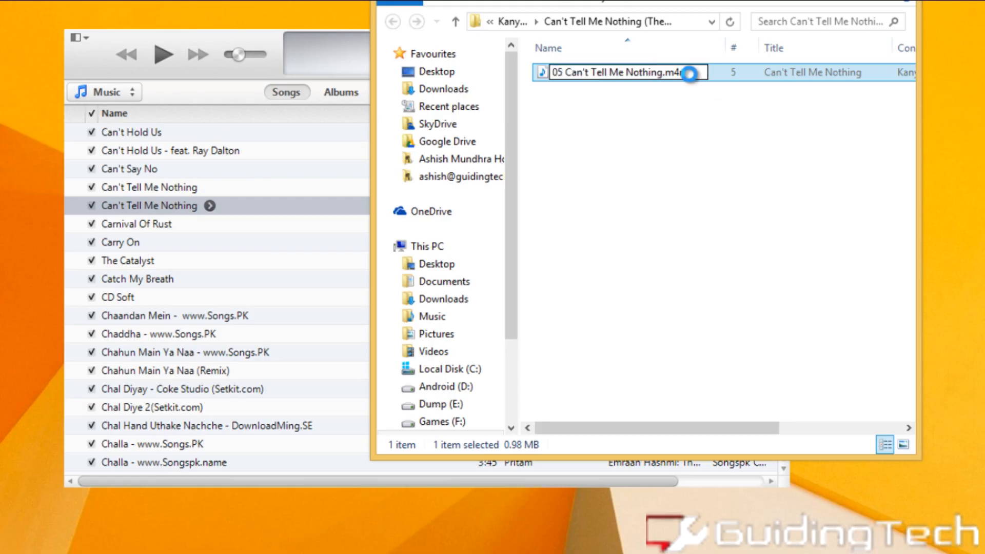
key(enter)
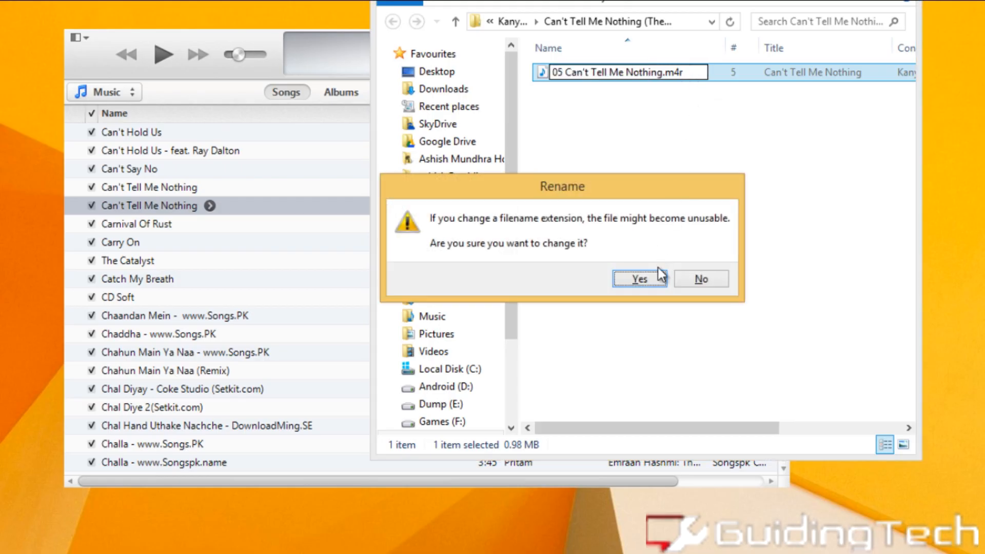
click(638, 278)
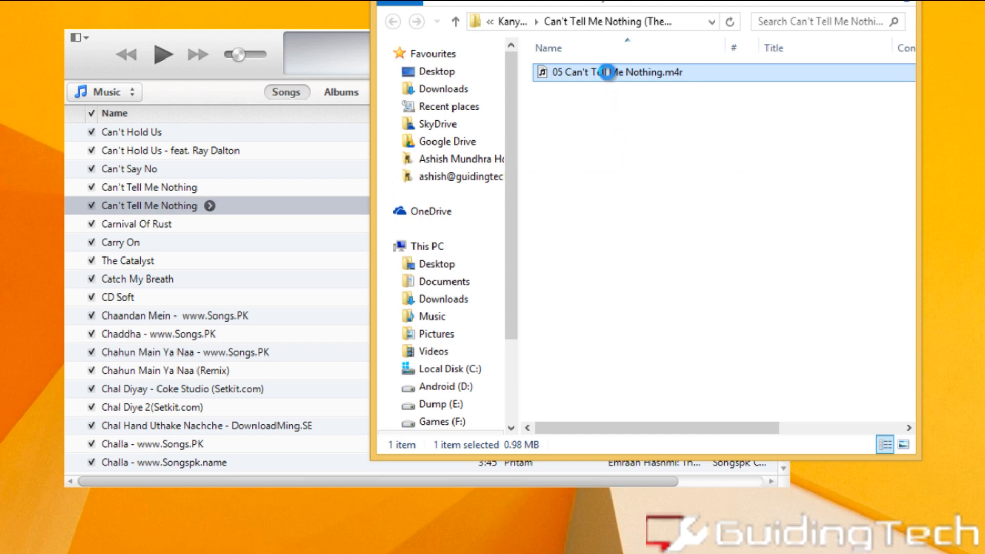
Open the .m4r file with iTunes, pause it, and view it as a 0:30 entry under Tones.
right_click(608, 72)
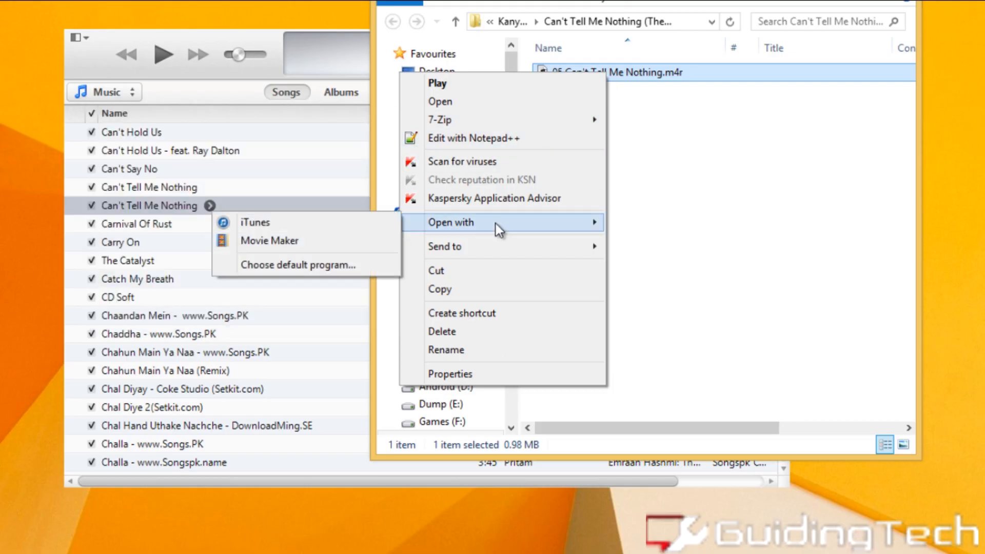
click(254, 221)
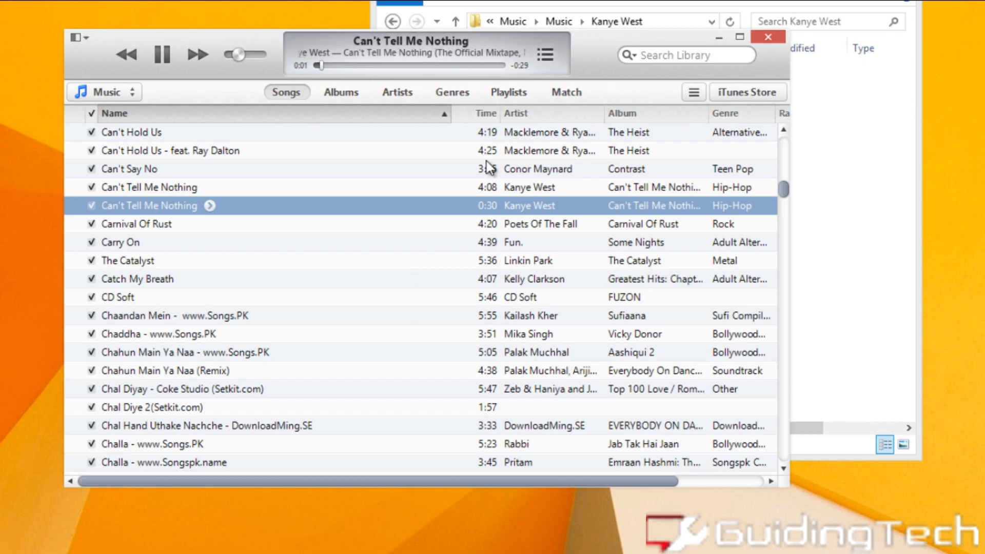
click(161, 55)
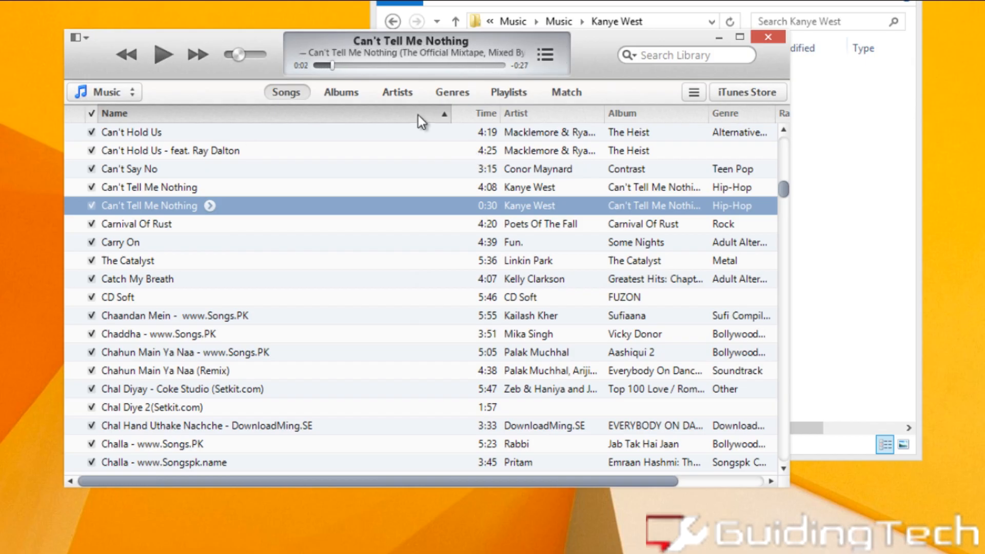
click(104, 91)
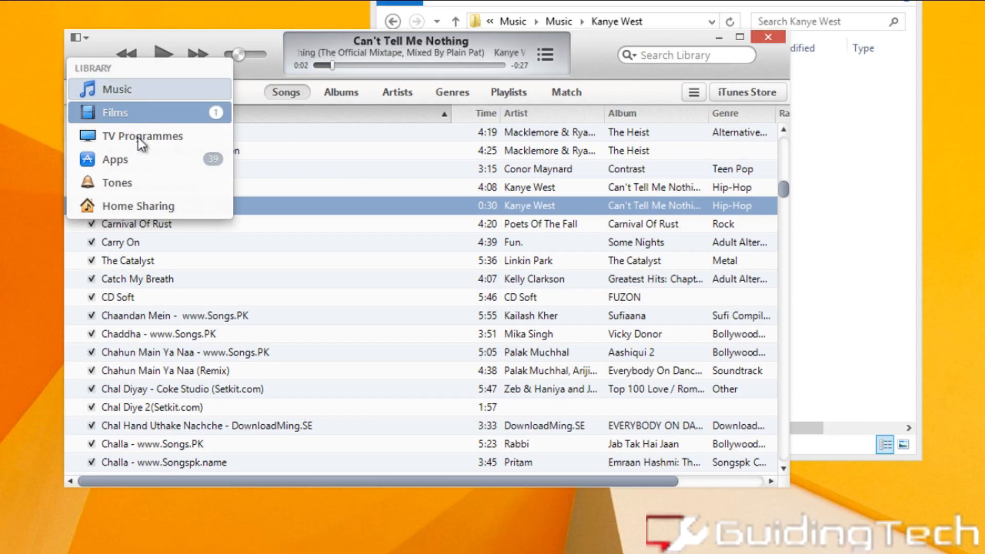
click(116, 183)
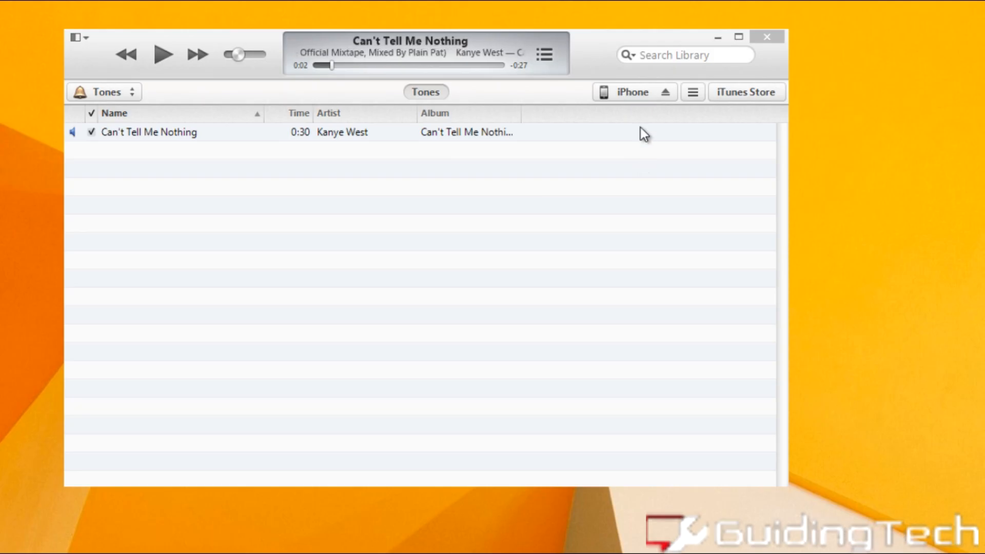
click(633, 91)
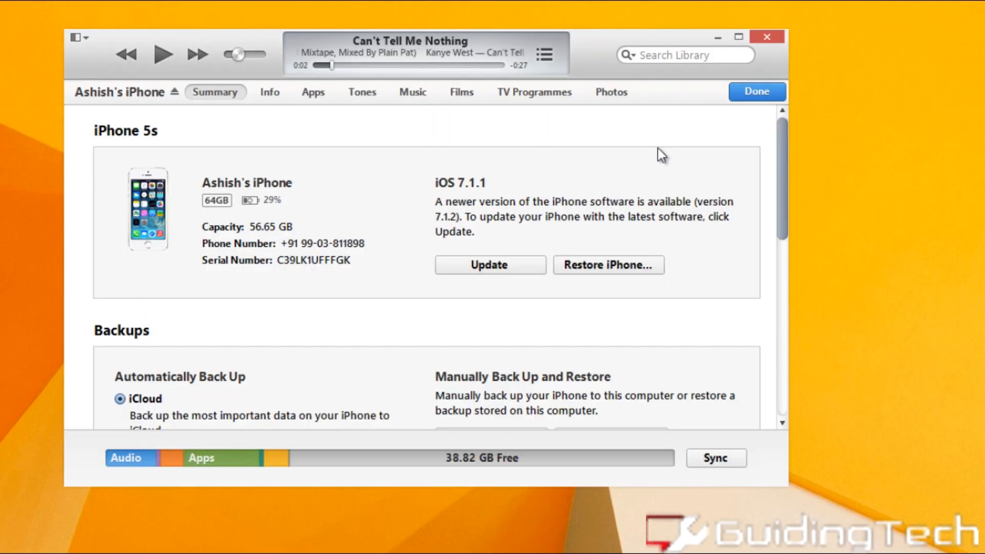
click(363, 91)
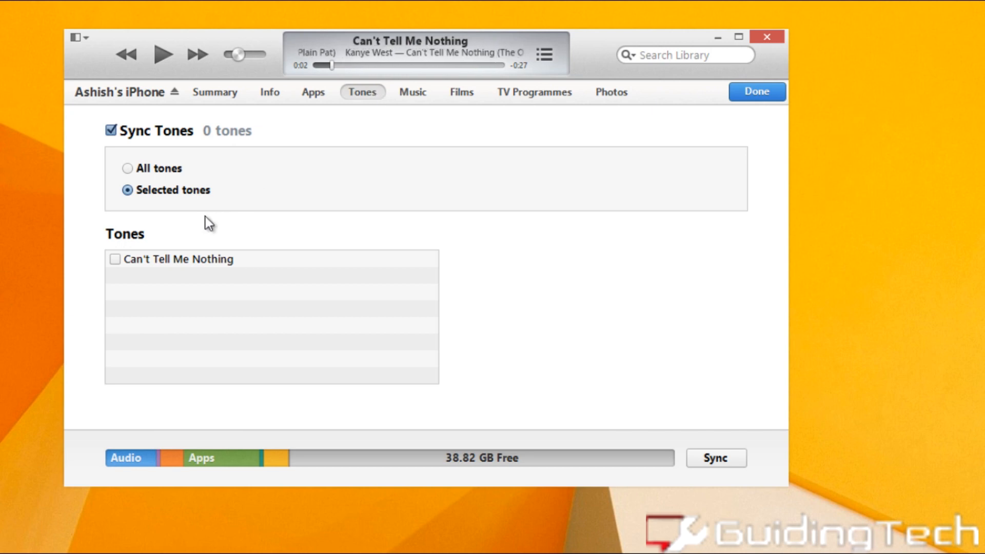
click(115, 258)
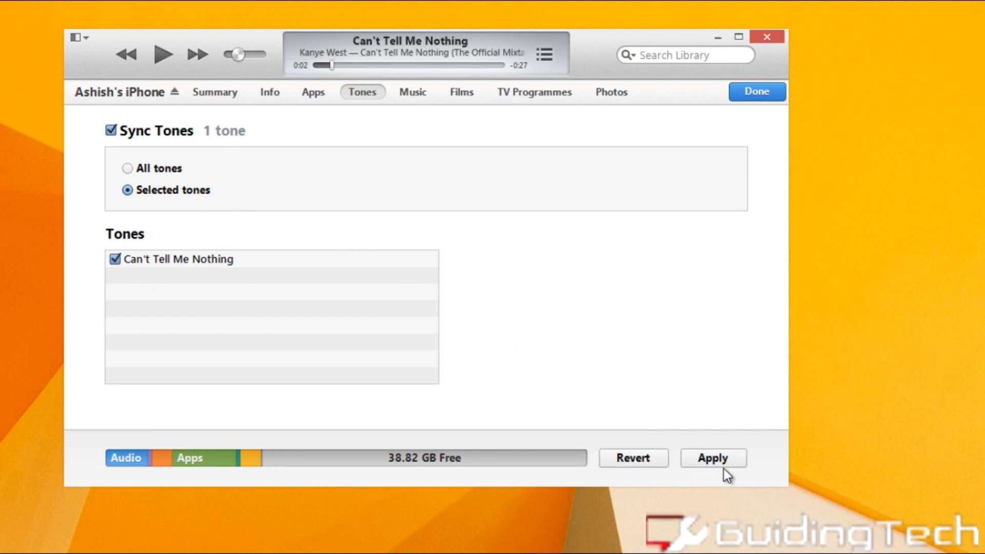
click(712, 458)
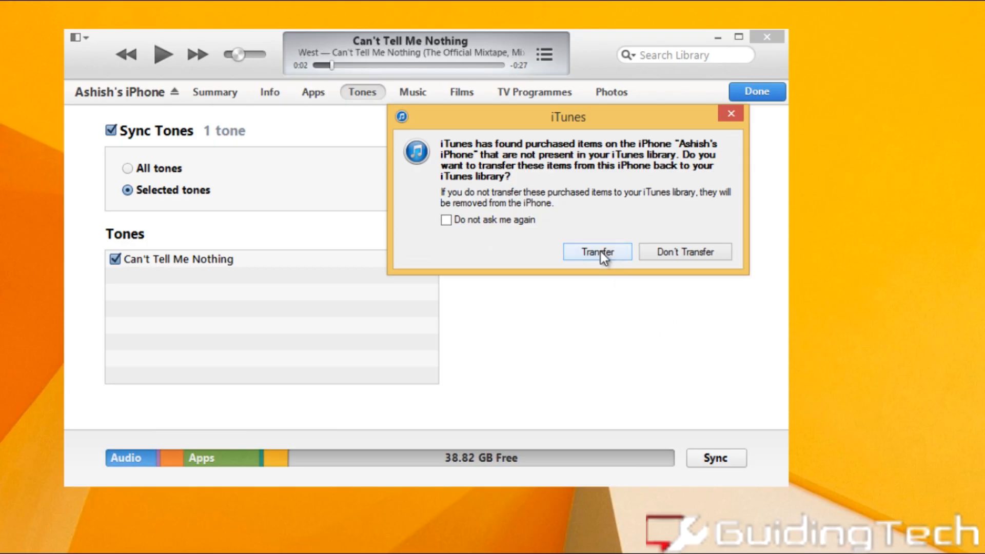
click(595, 251)
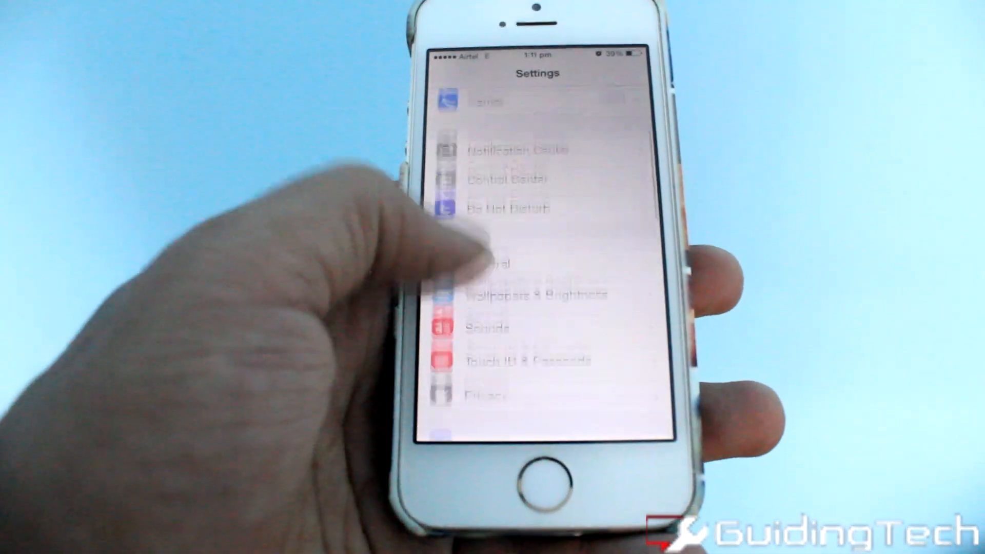
In the iPhone's Sounds settings, choose Can't Tell Me Nothing as the ringtone.
click(487, 327)
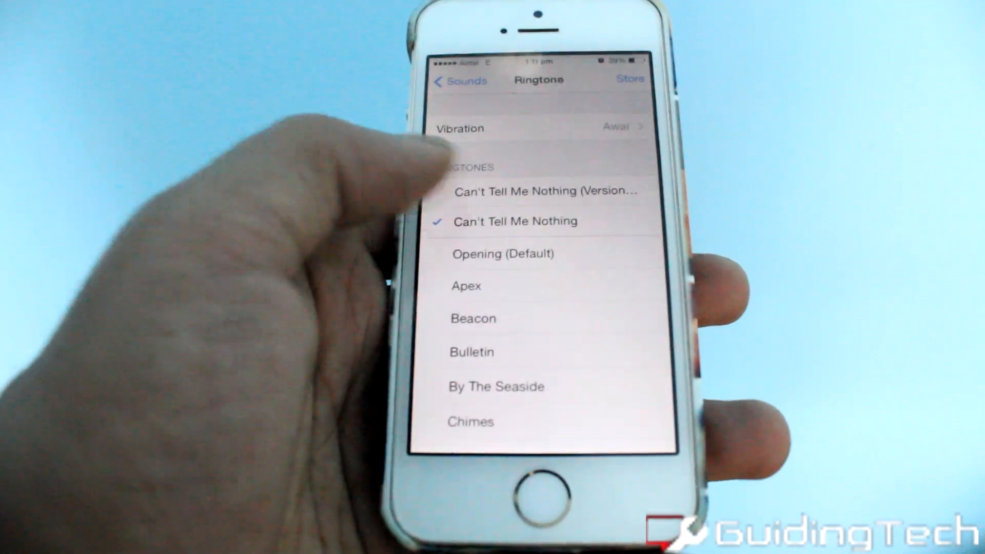
click(457, 80)
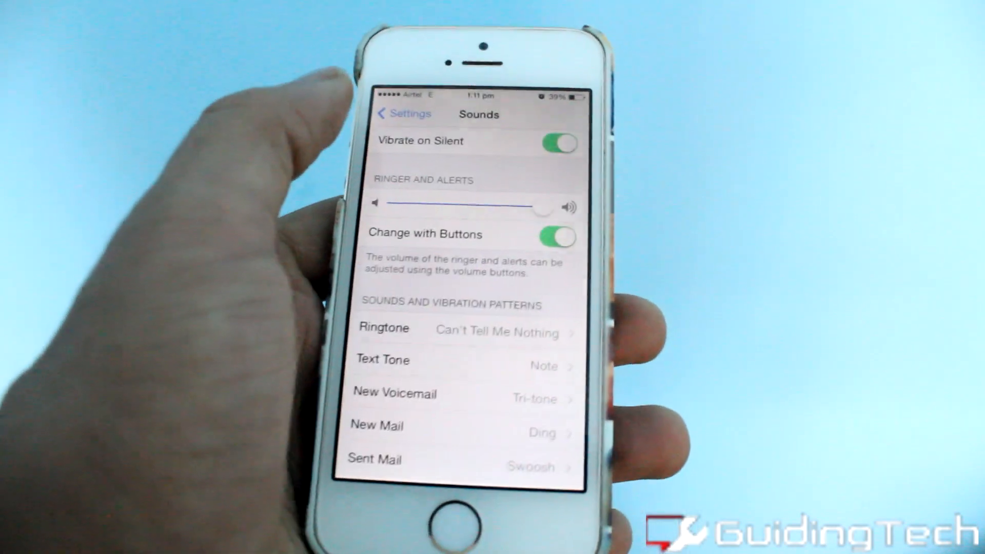